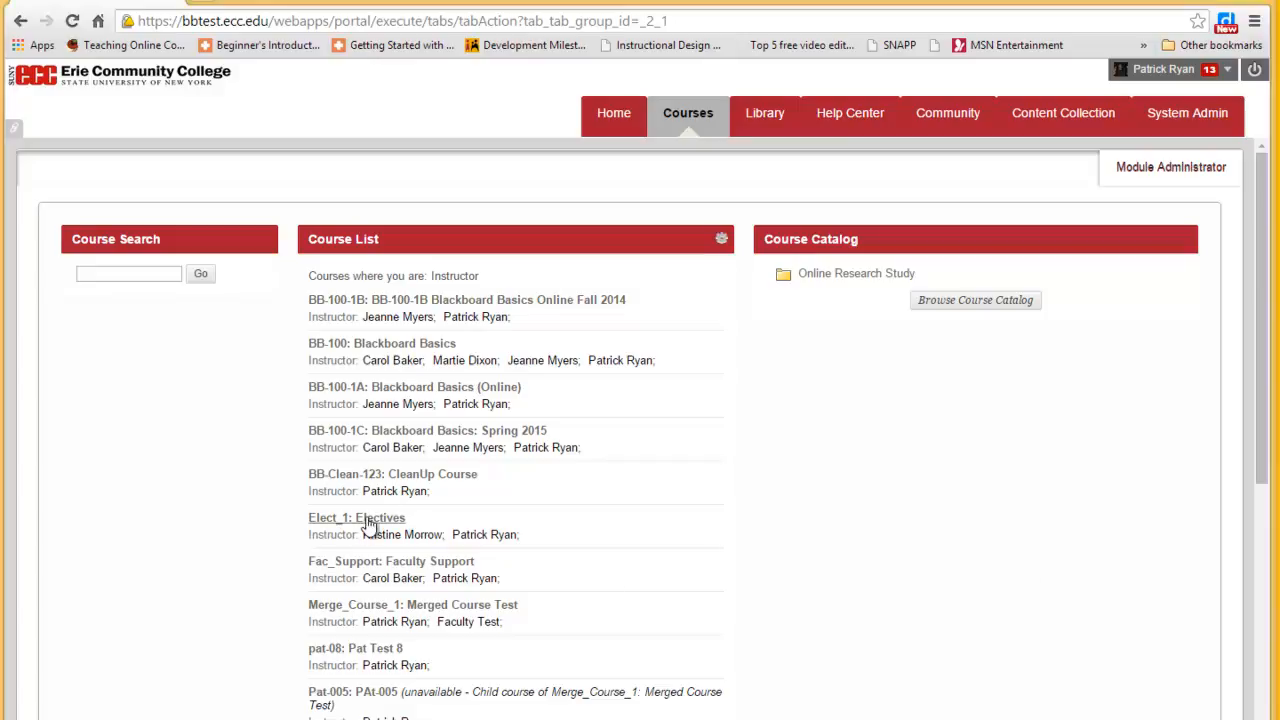
- Navigate from the Course List into Elect_1: Electives and its Tests page under Tests, Surveys, and Pools
click(356, 516)
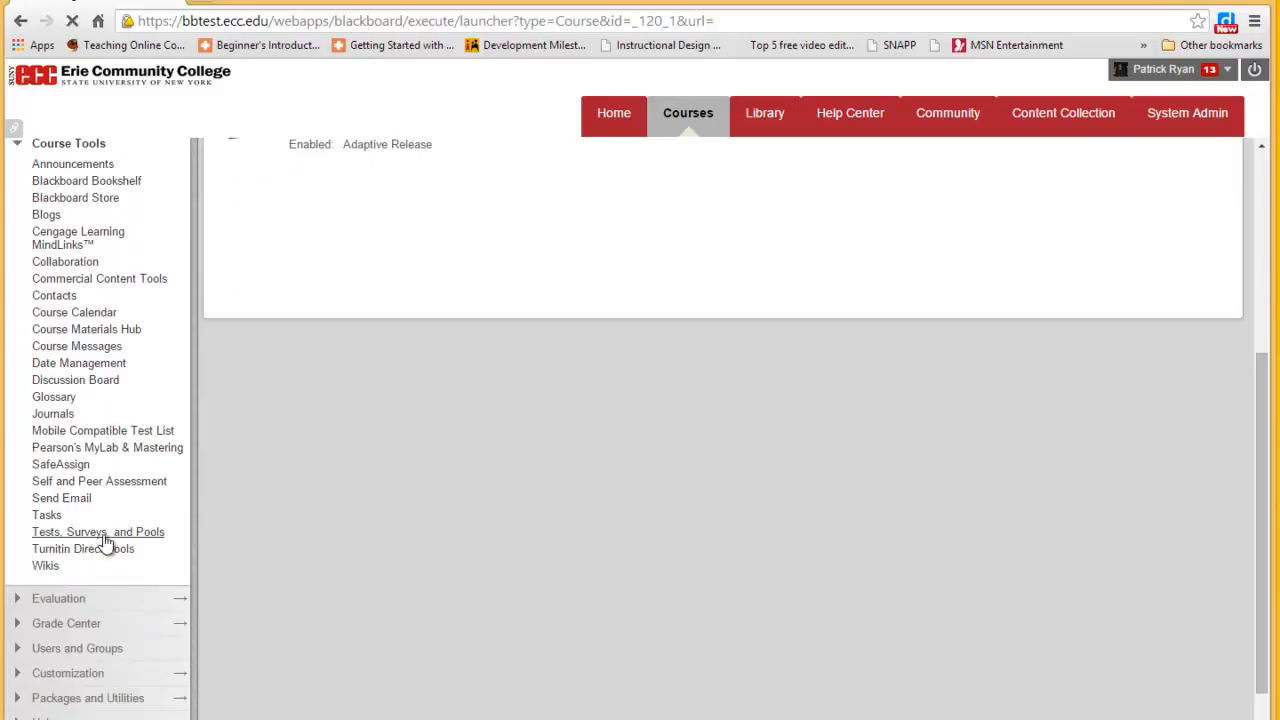
click(98, 532)
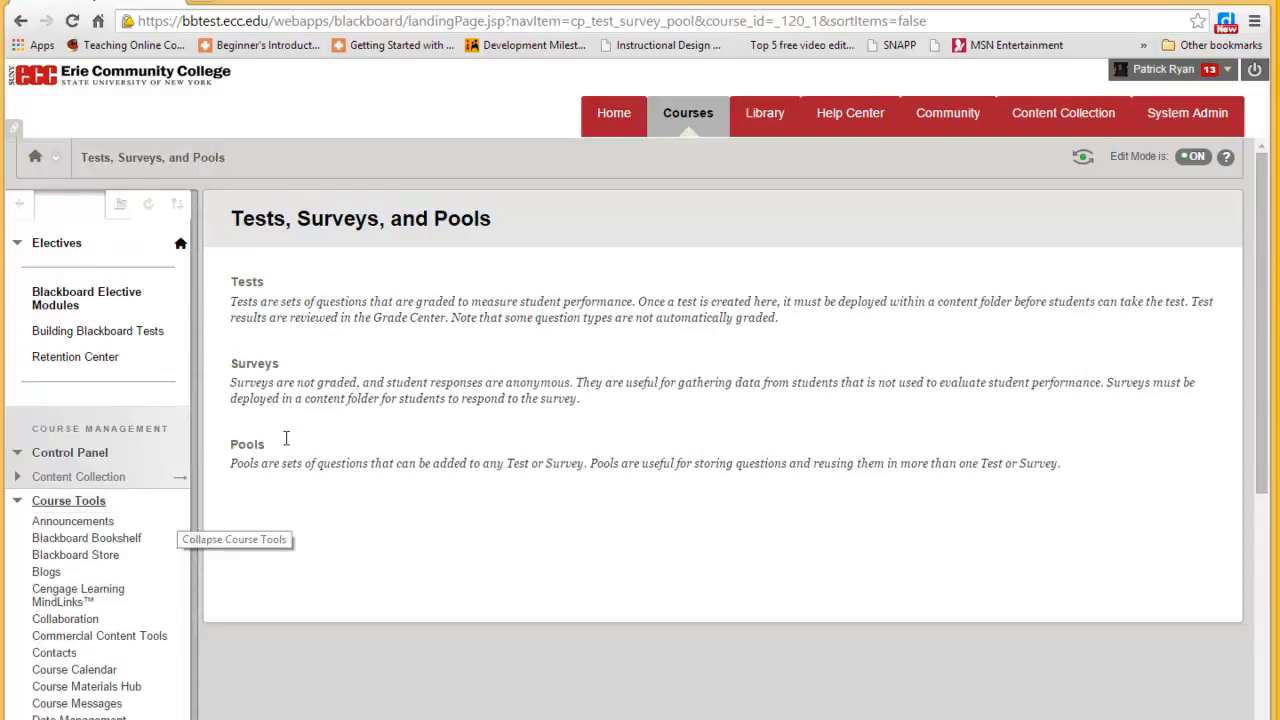
click(248, 282)
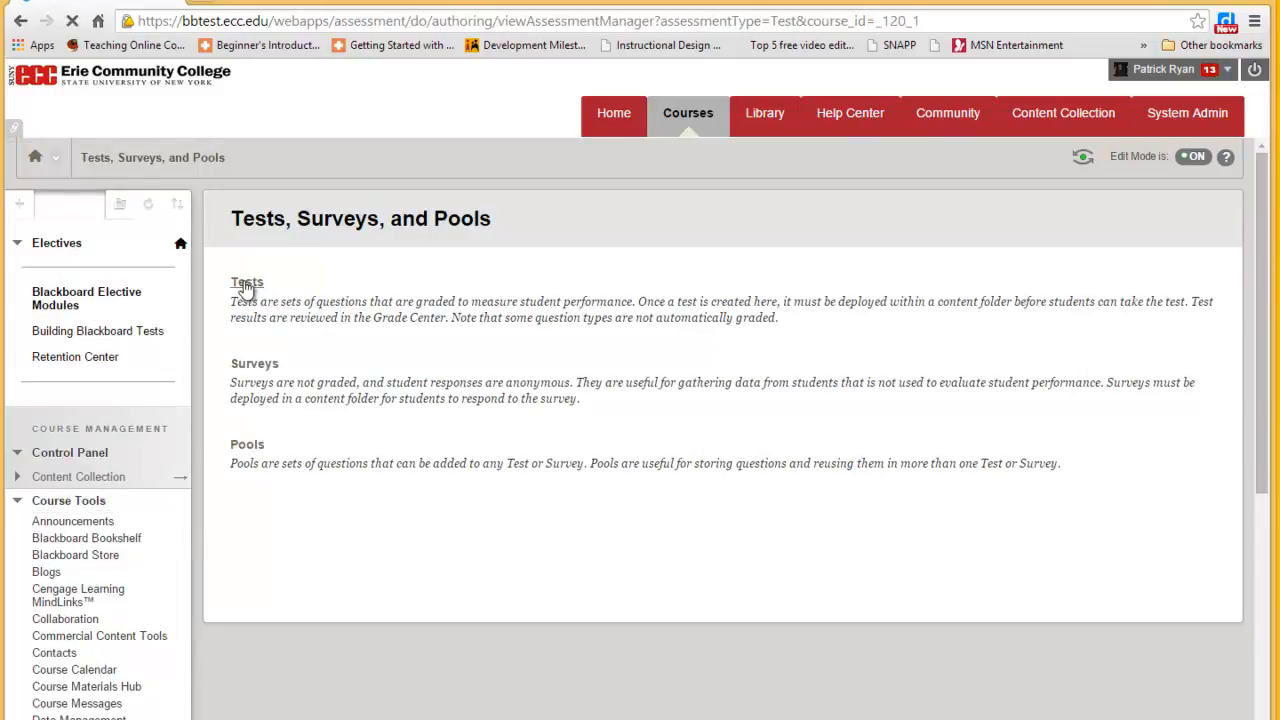
click(248, 284)
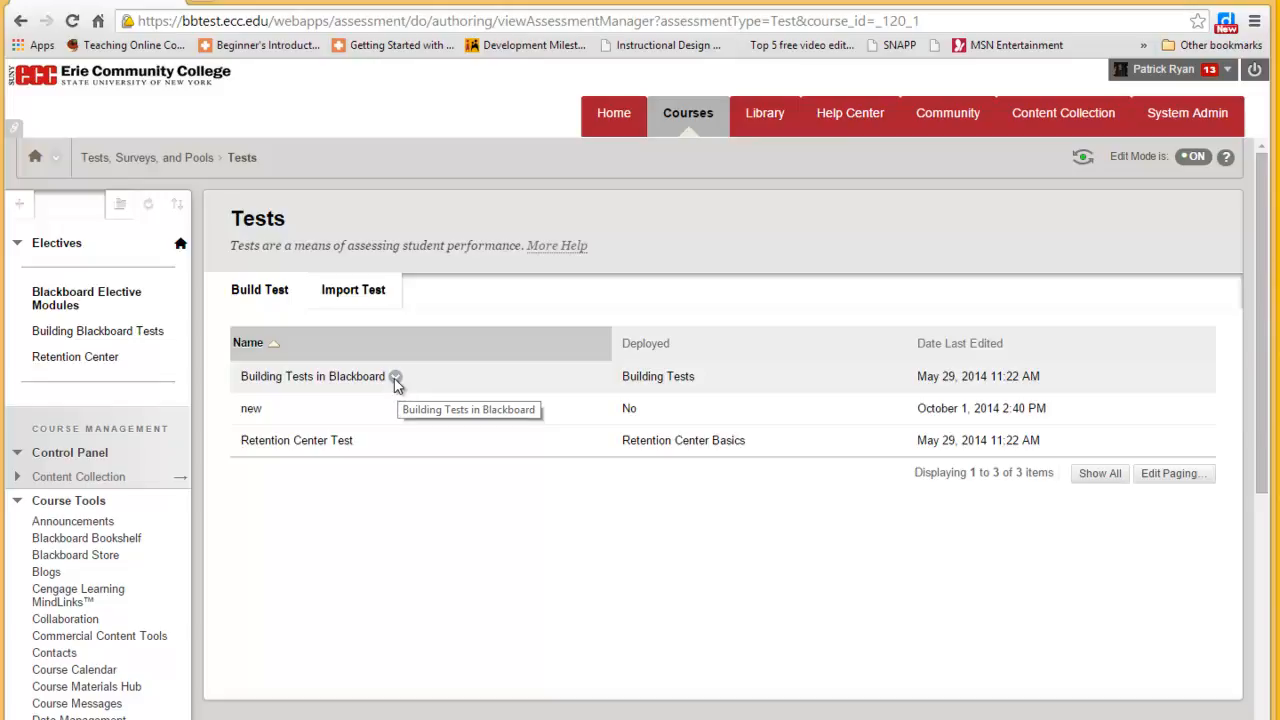
- Export Building Tests in Blackboard to the local computer via its context menu, then dismiss the Downloads window
click(396, 376)
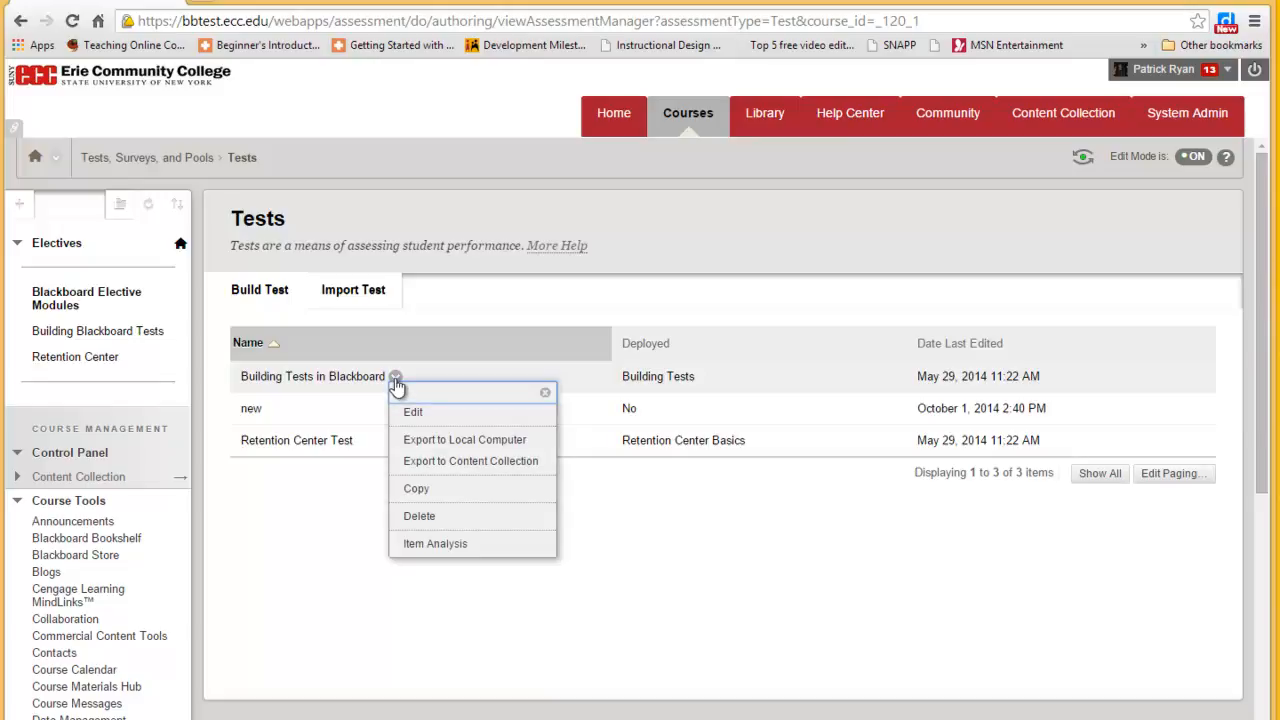
mouse_move(436, 444)
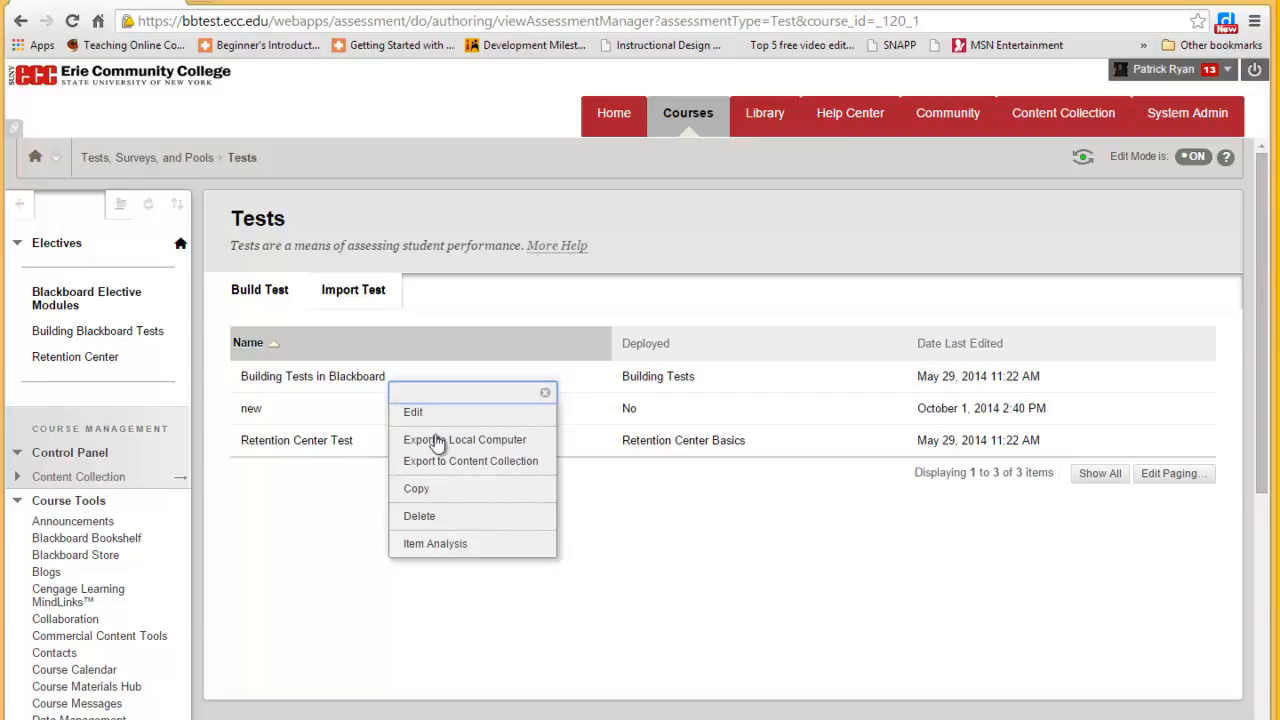
mouse_move(464, 440)
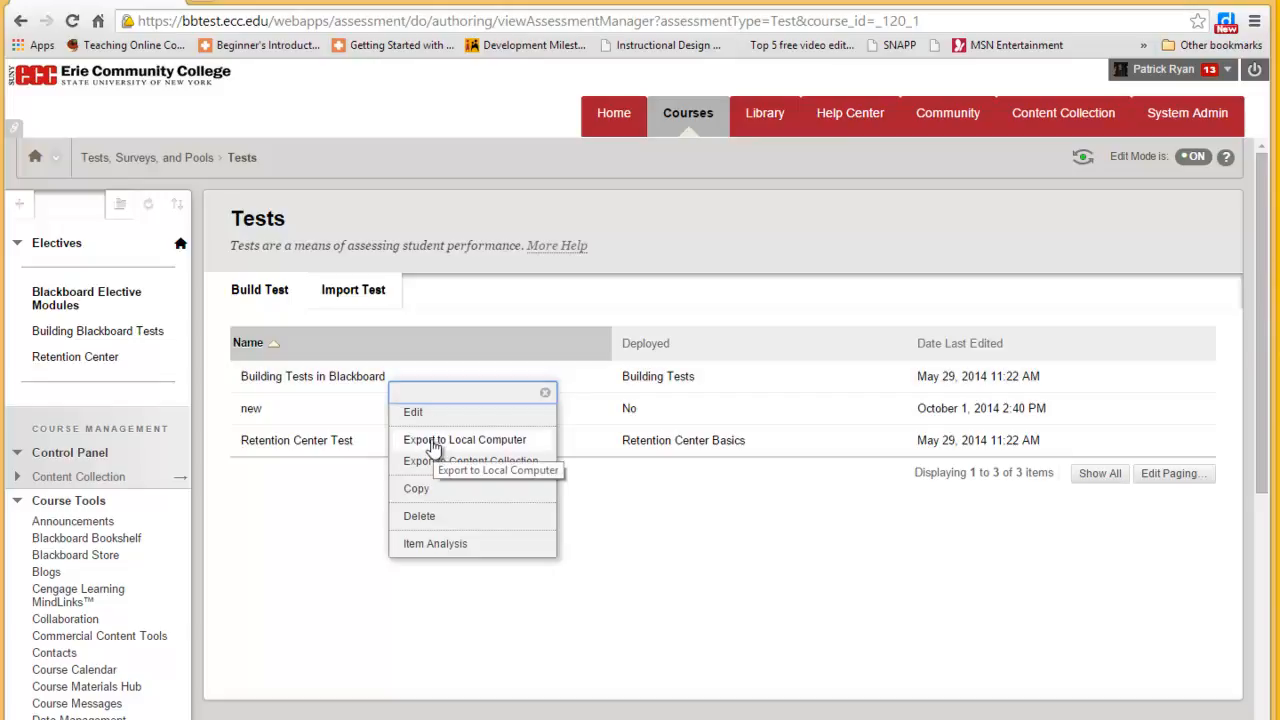
click(464, 440)
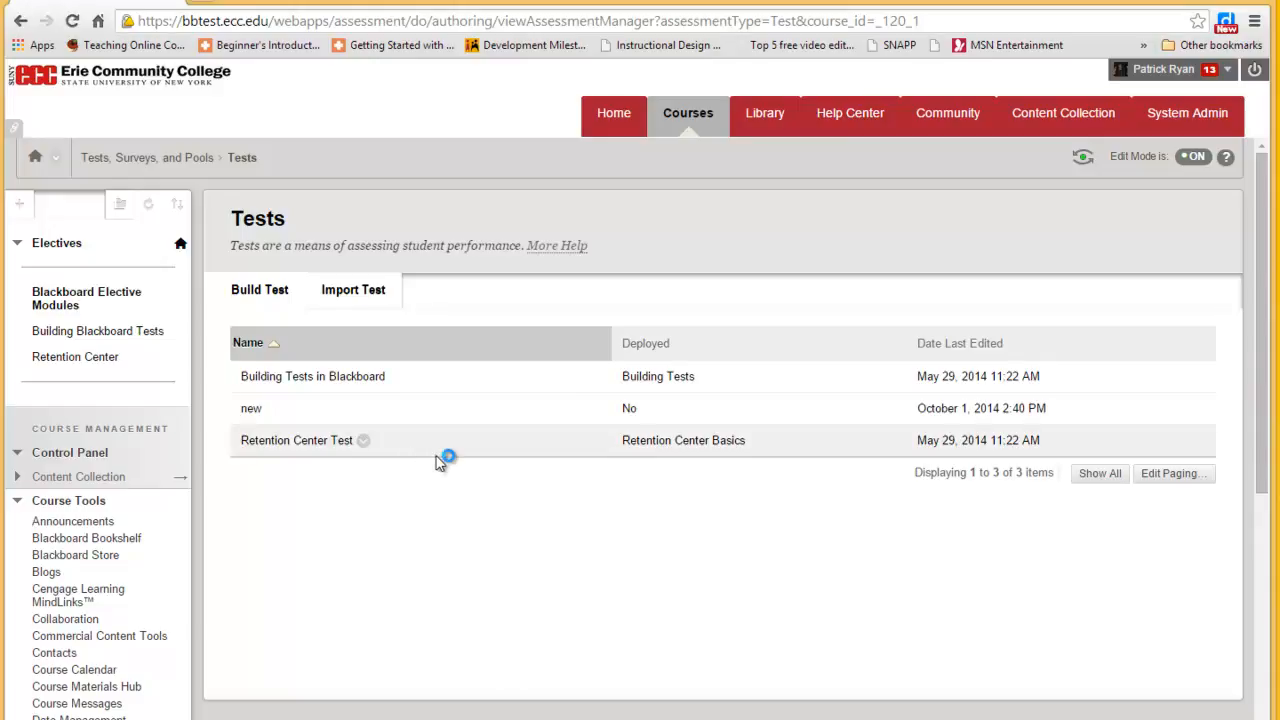
mouse_move(784, 476)
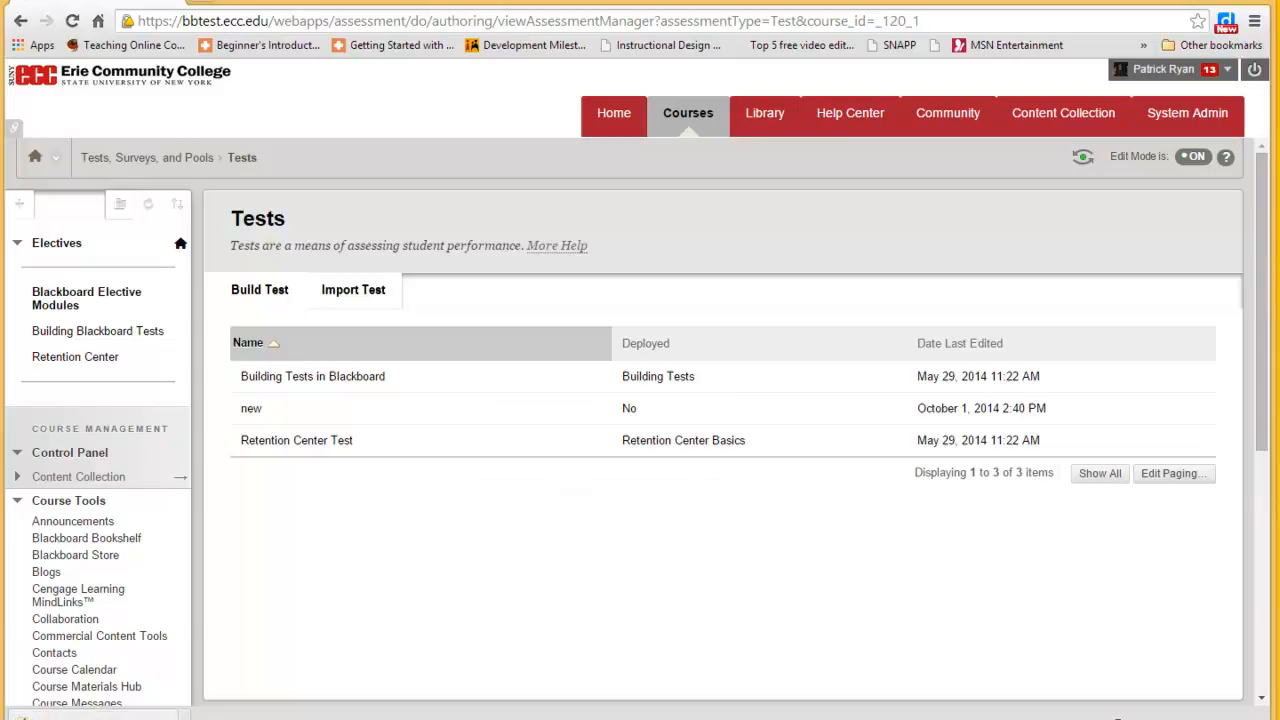
mouse_move(416, 498)
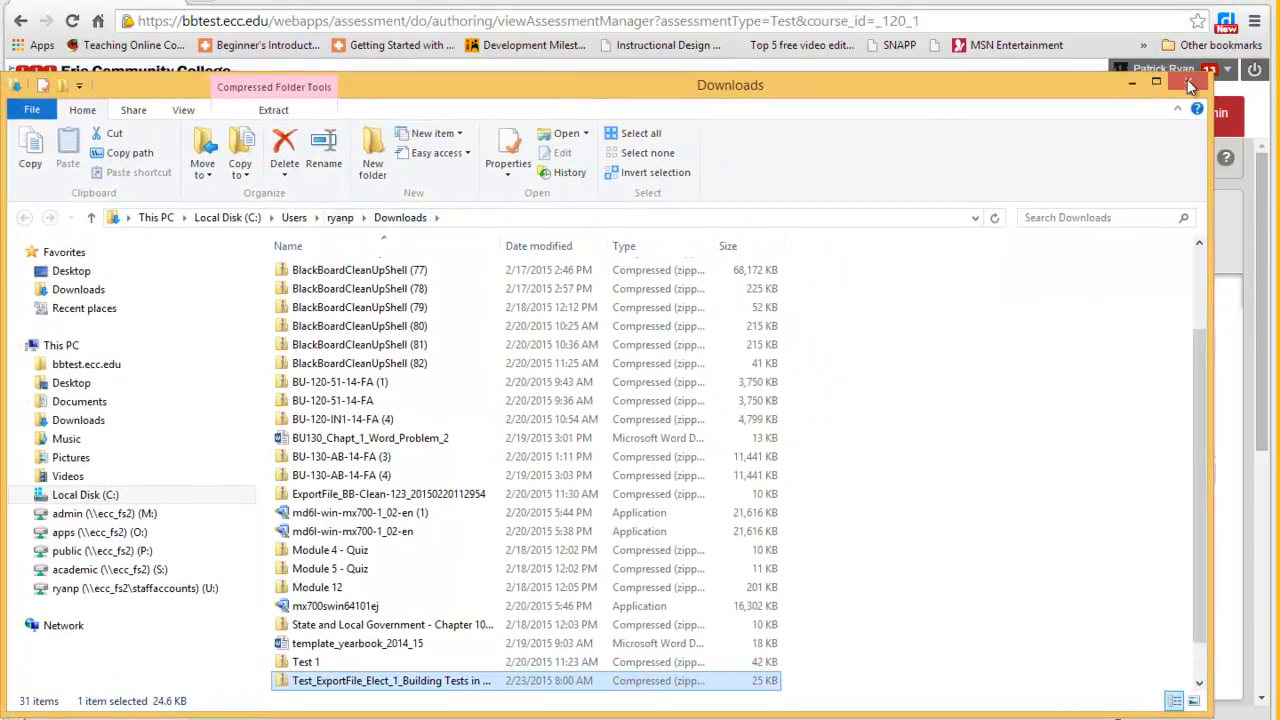
click(1190, 84)
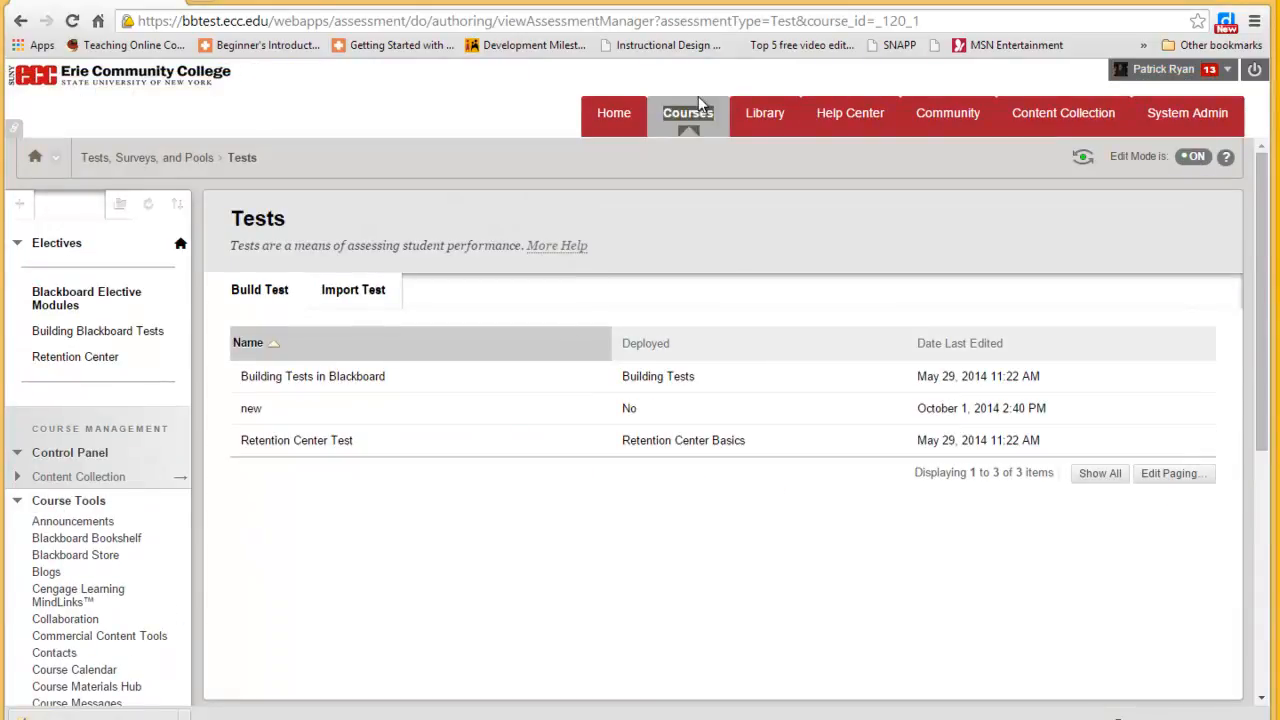
- Return to Courses, enter BB-Clean-123: CleanUp Course and reach its empty Tests page
click(688, 112)
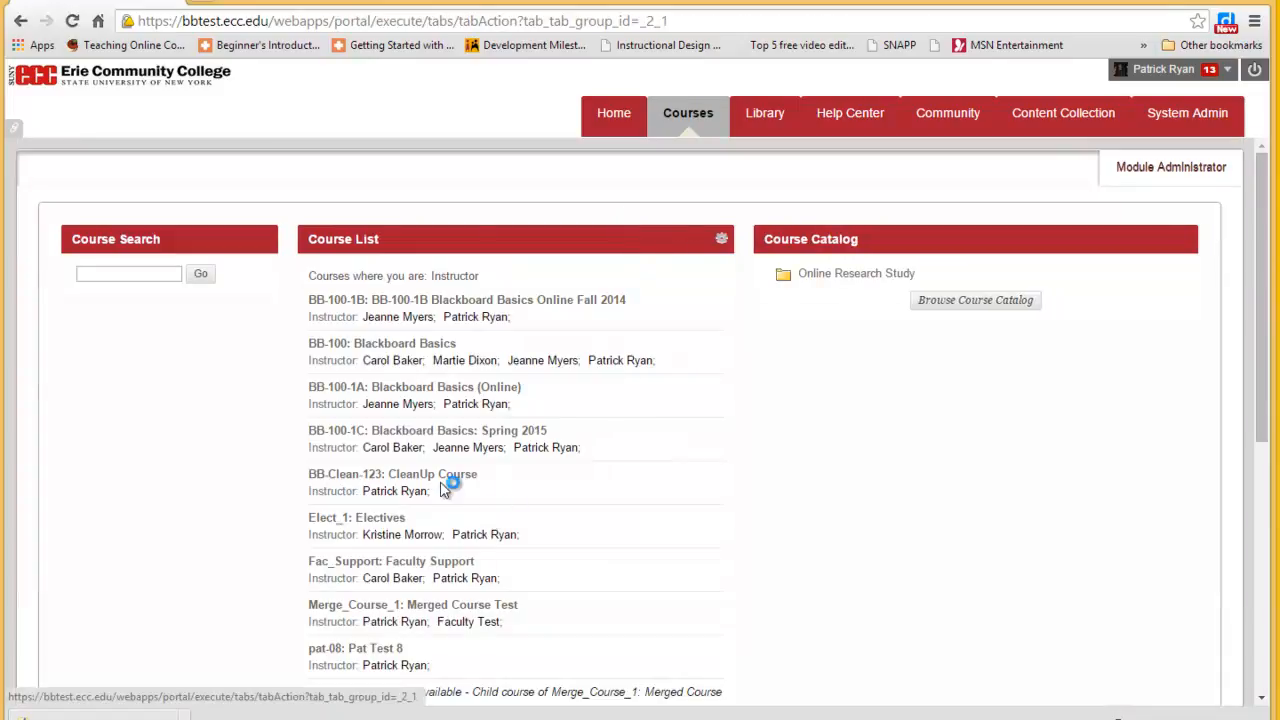
click(392, 472)
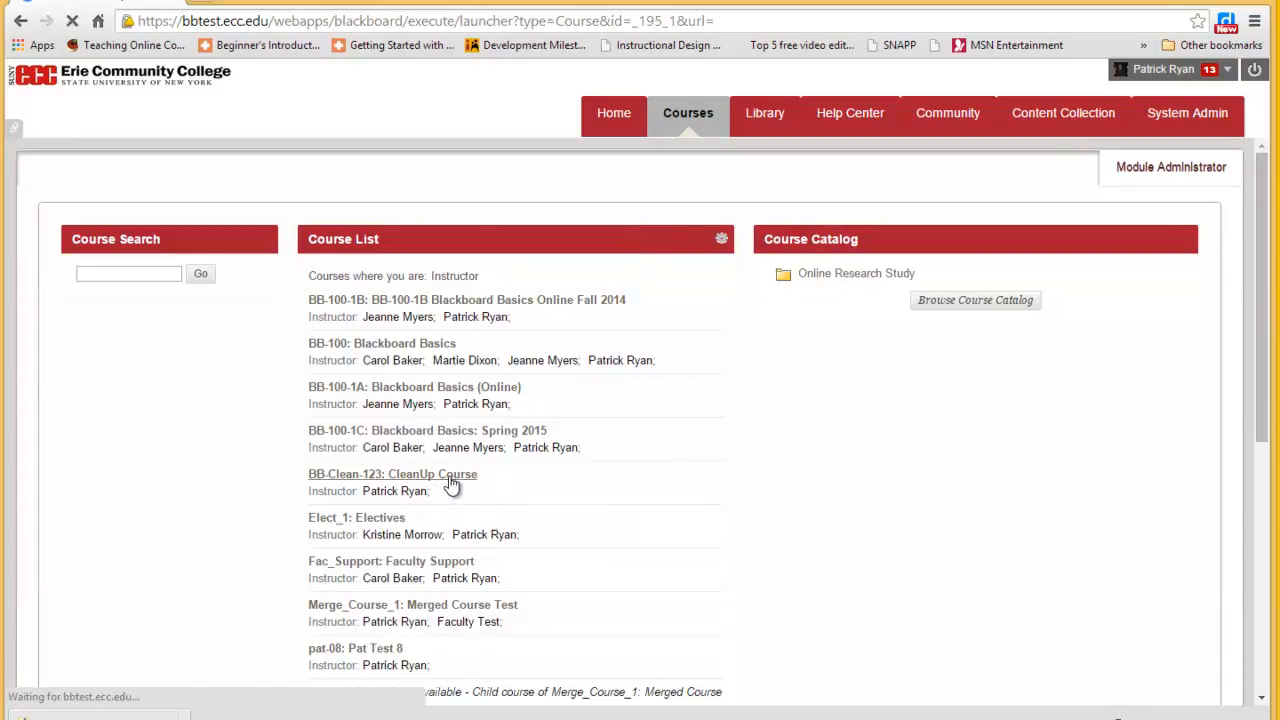
click(392, 472)
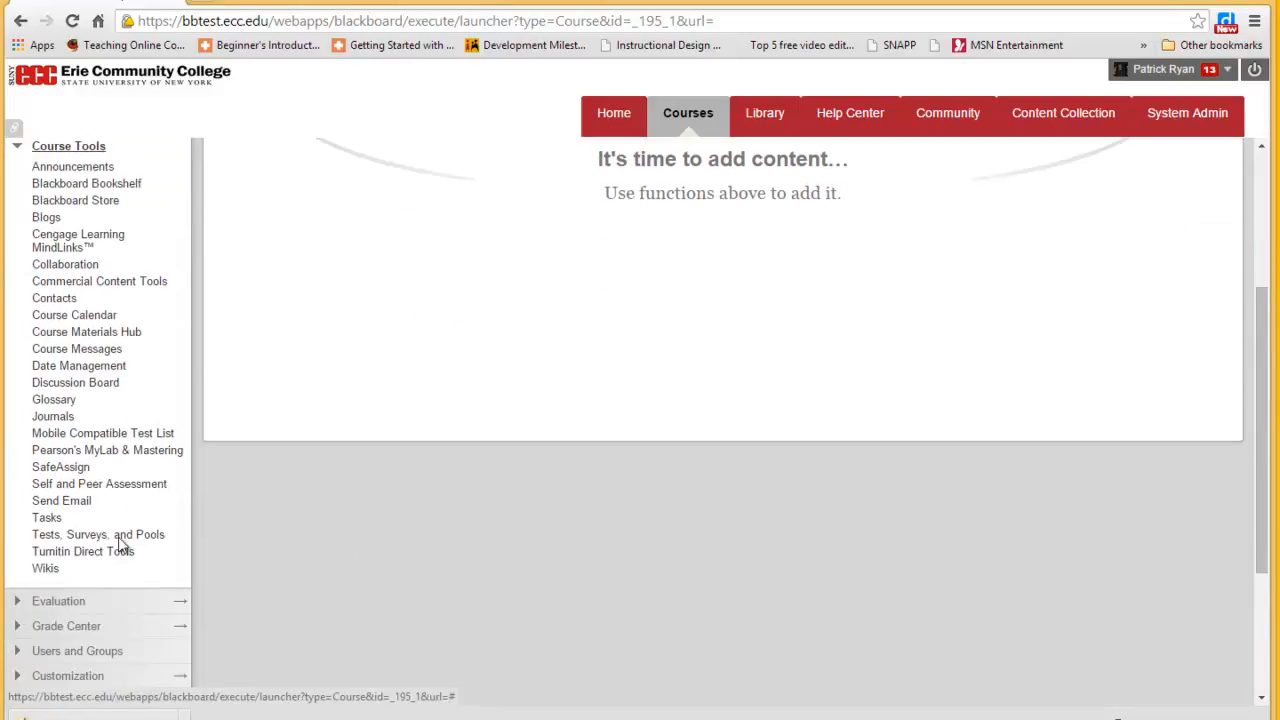
click(98, 534)
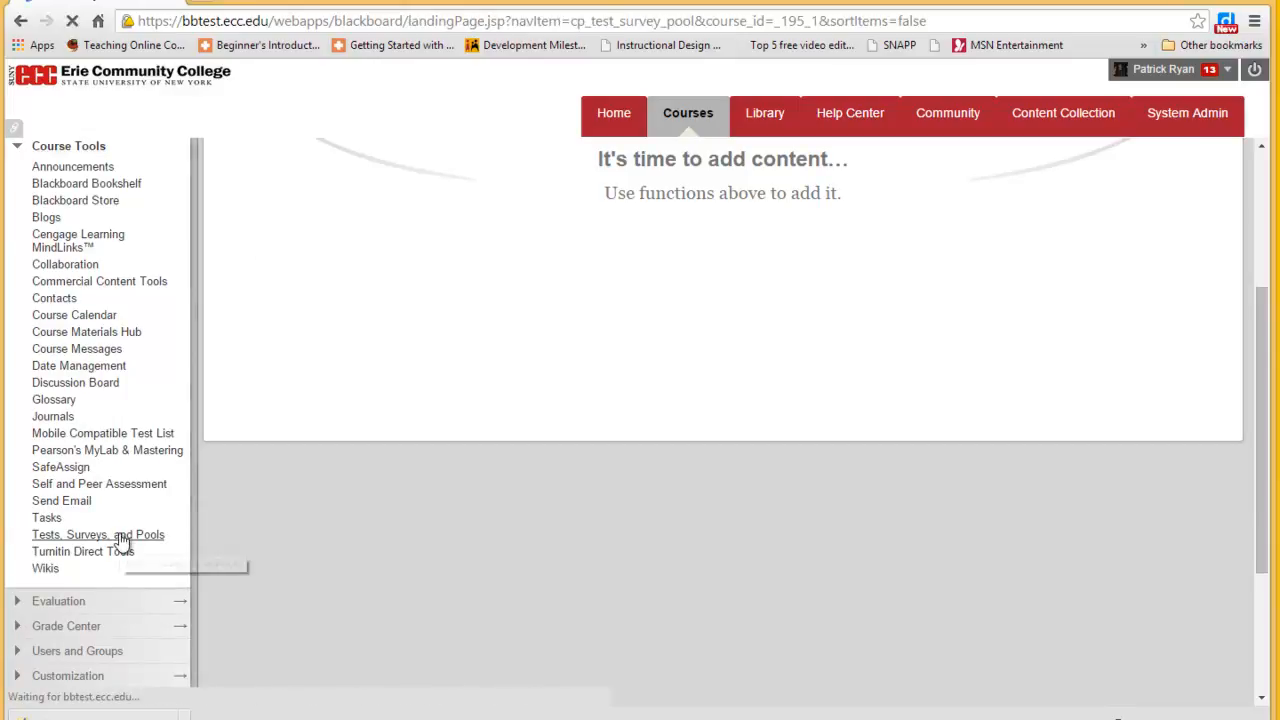
click(98, 534)
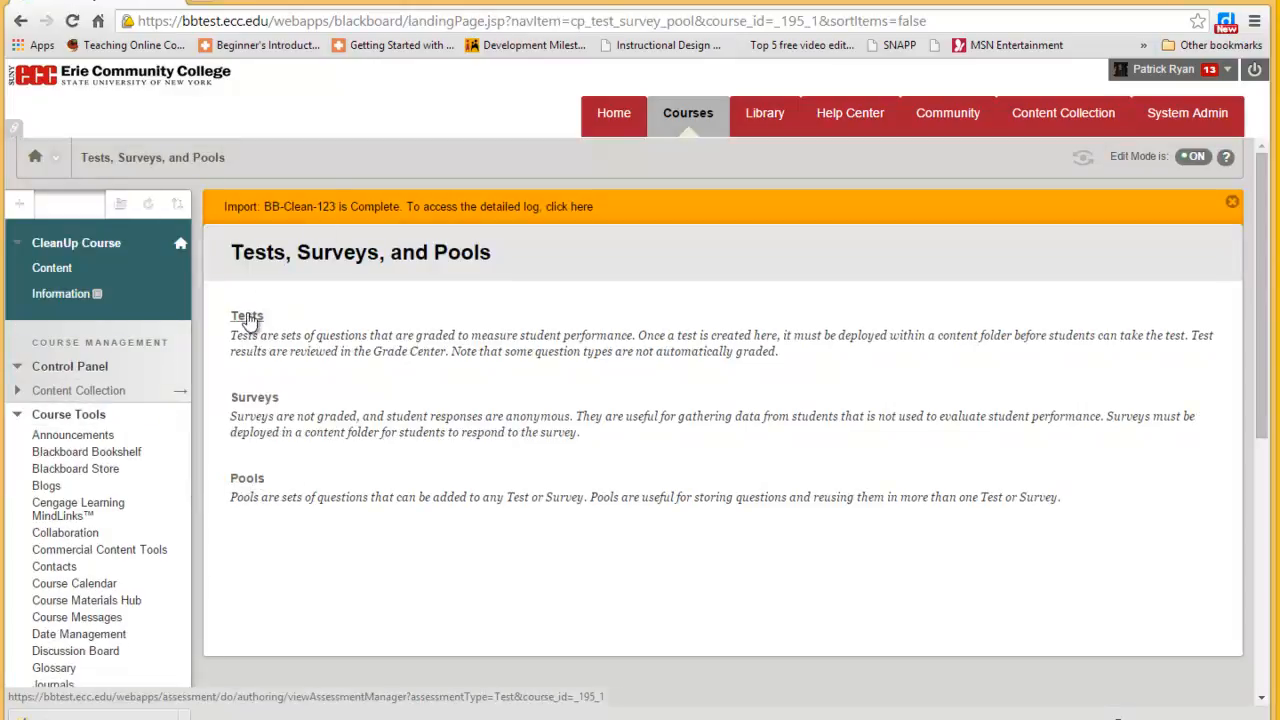
click(246, 316)
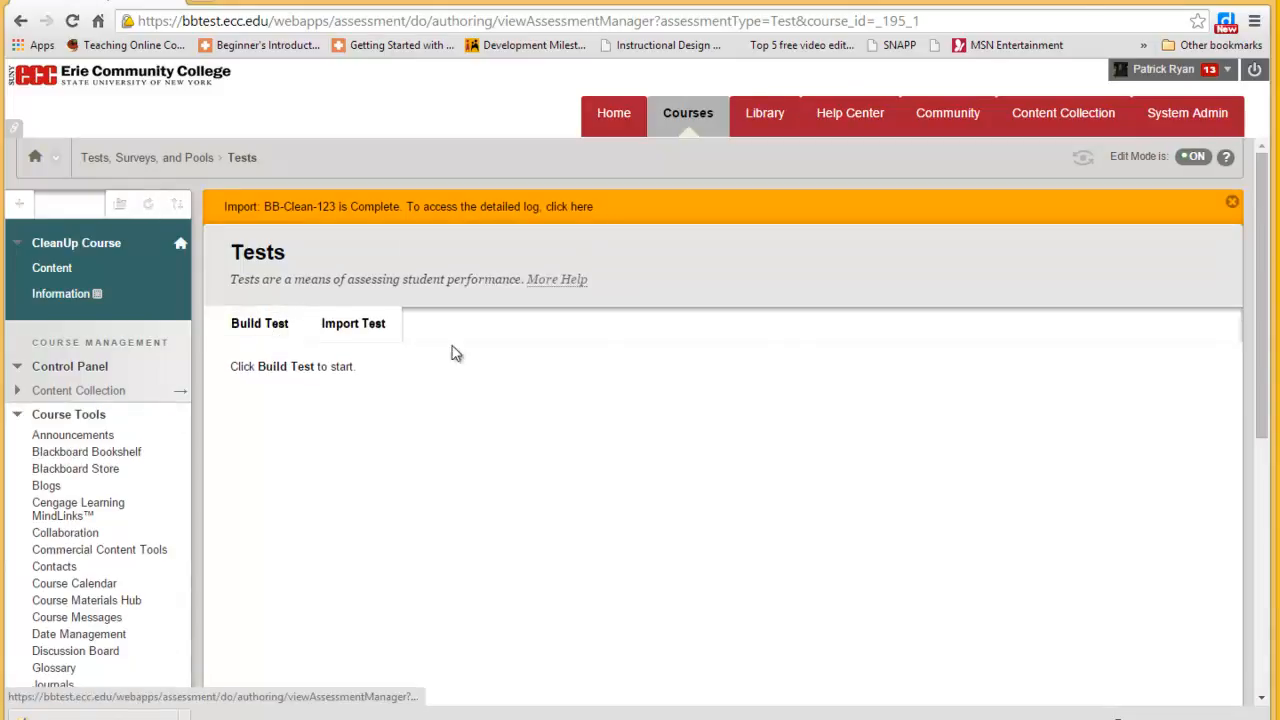
- Start Import Test and attach Test_ExportFile_Elect_1_Building Tests in Blackboard.zip from Downloads
click(352, 324)
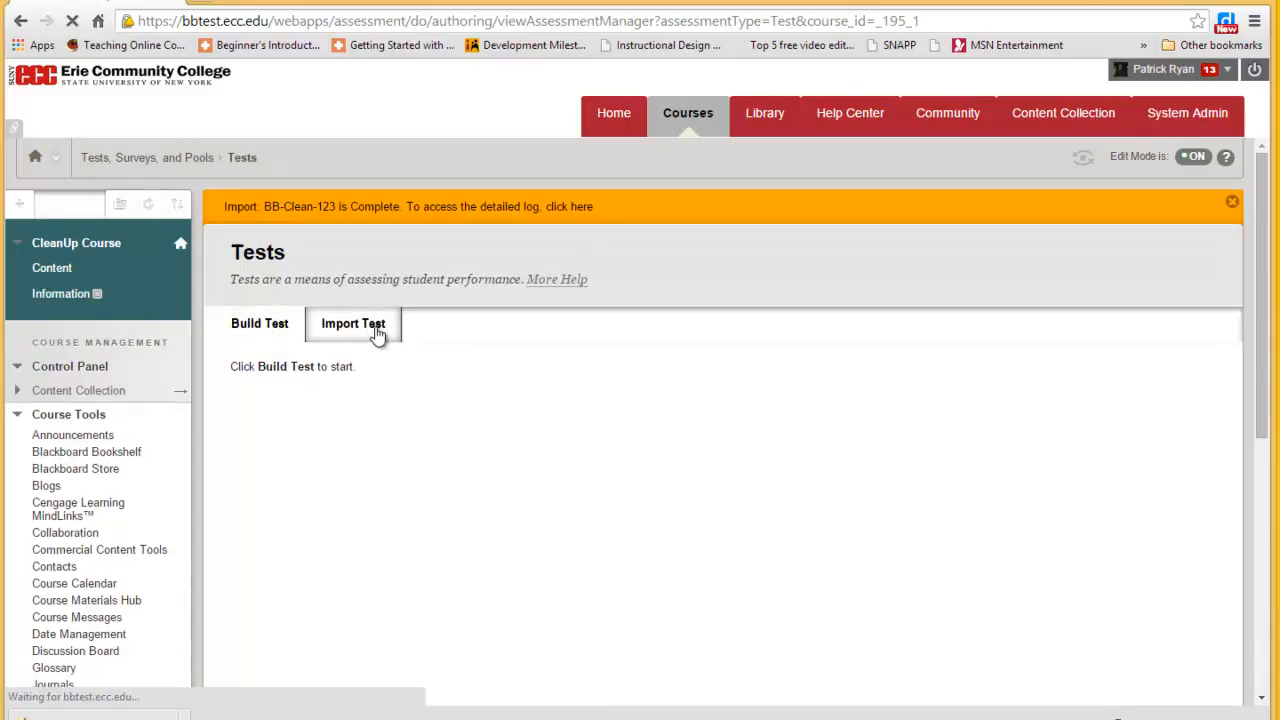
click(352, 324)
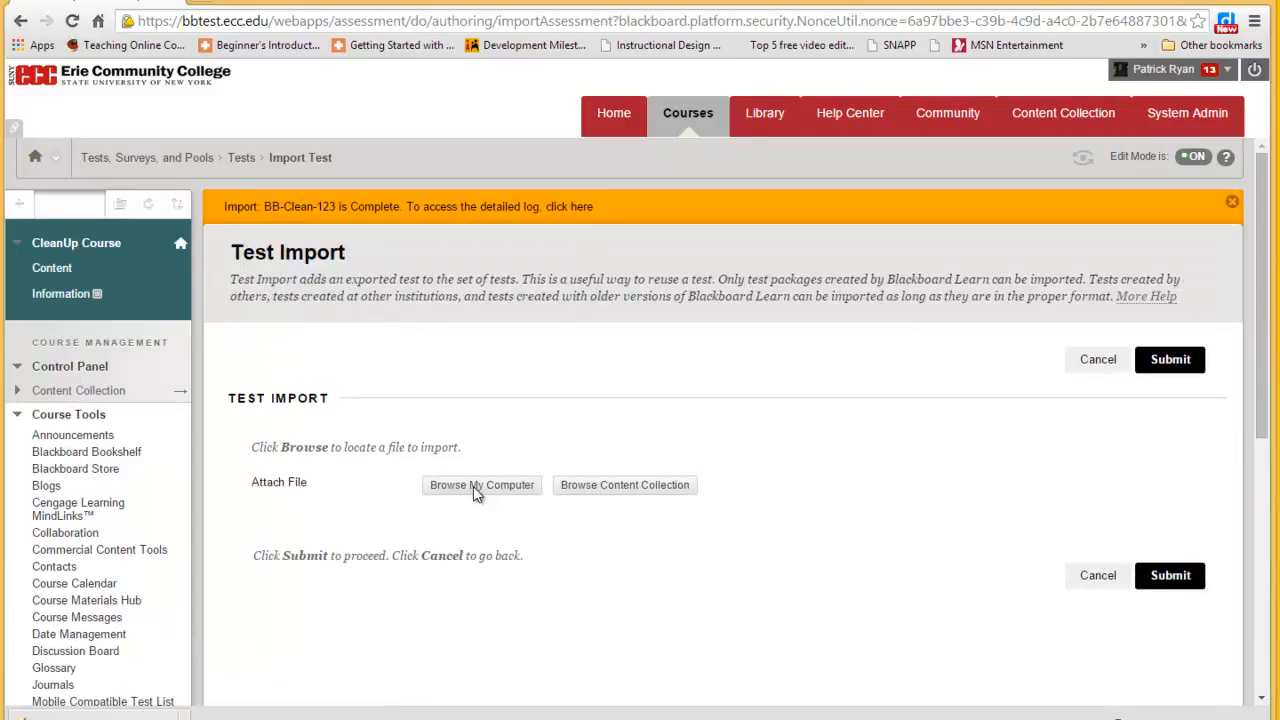
click(480, 486)
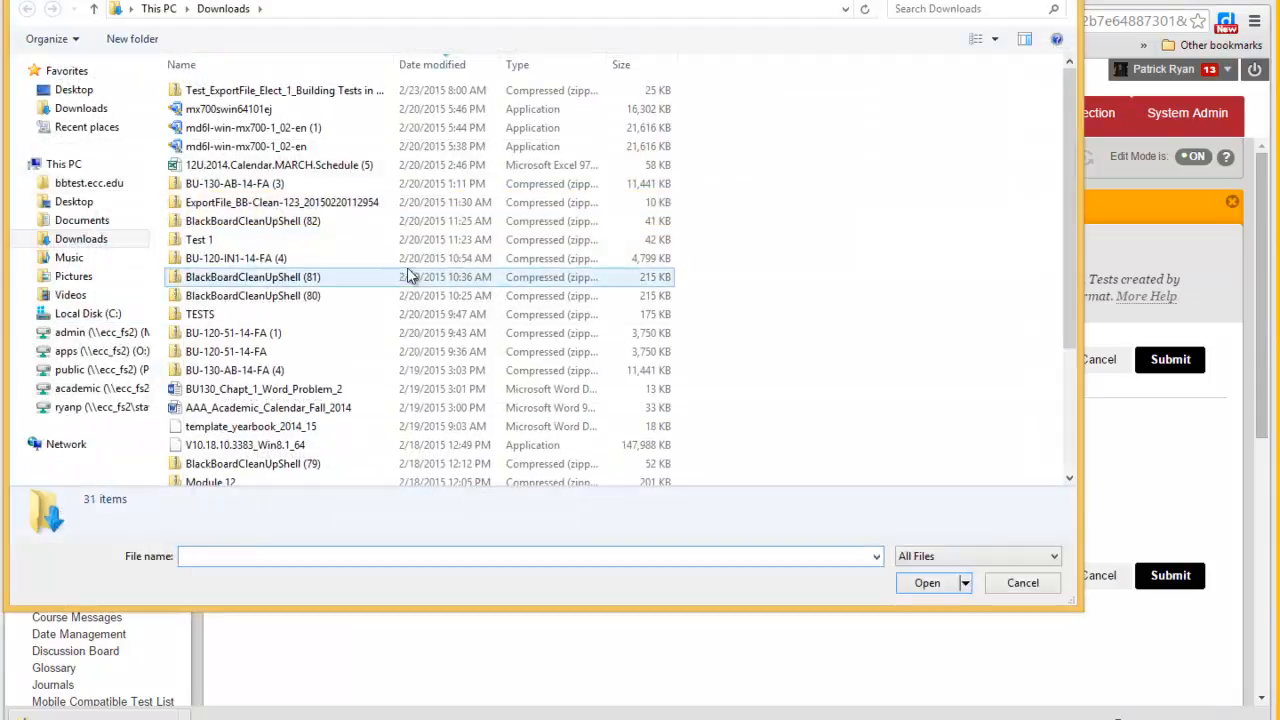
click(284, 90)
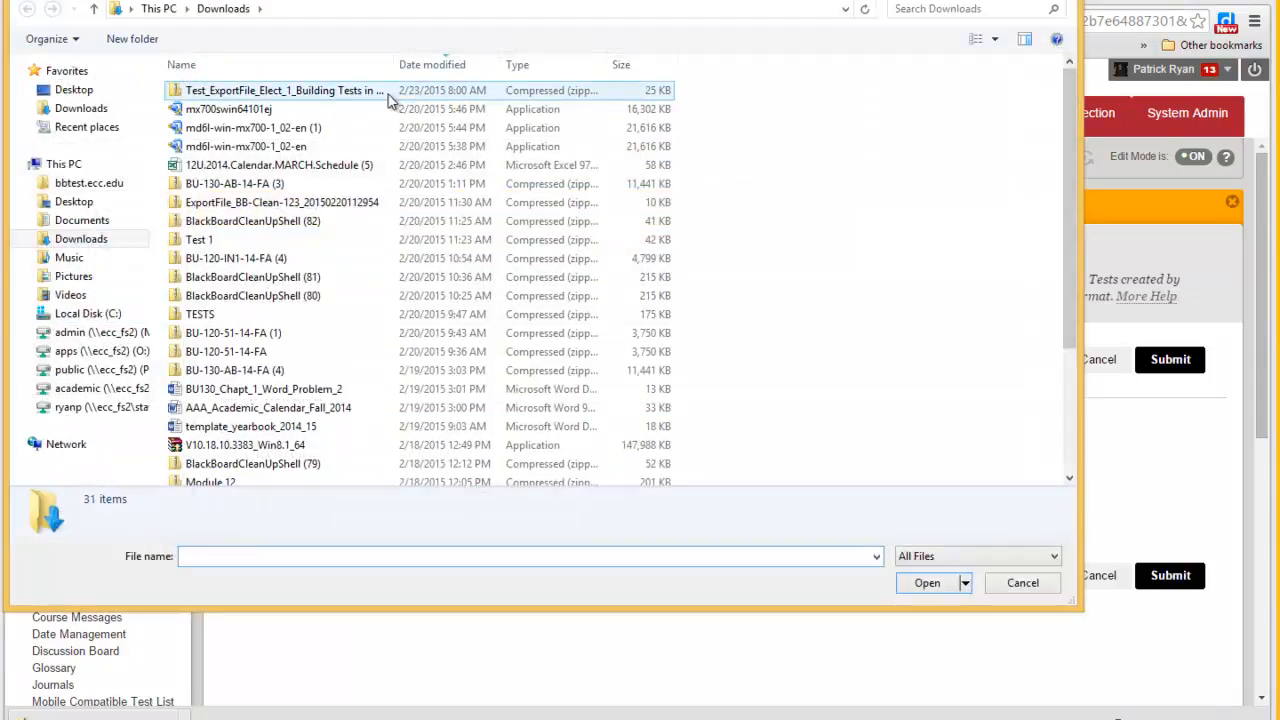
click(284, 90)
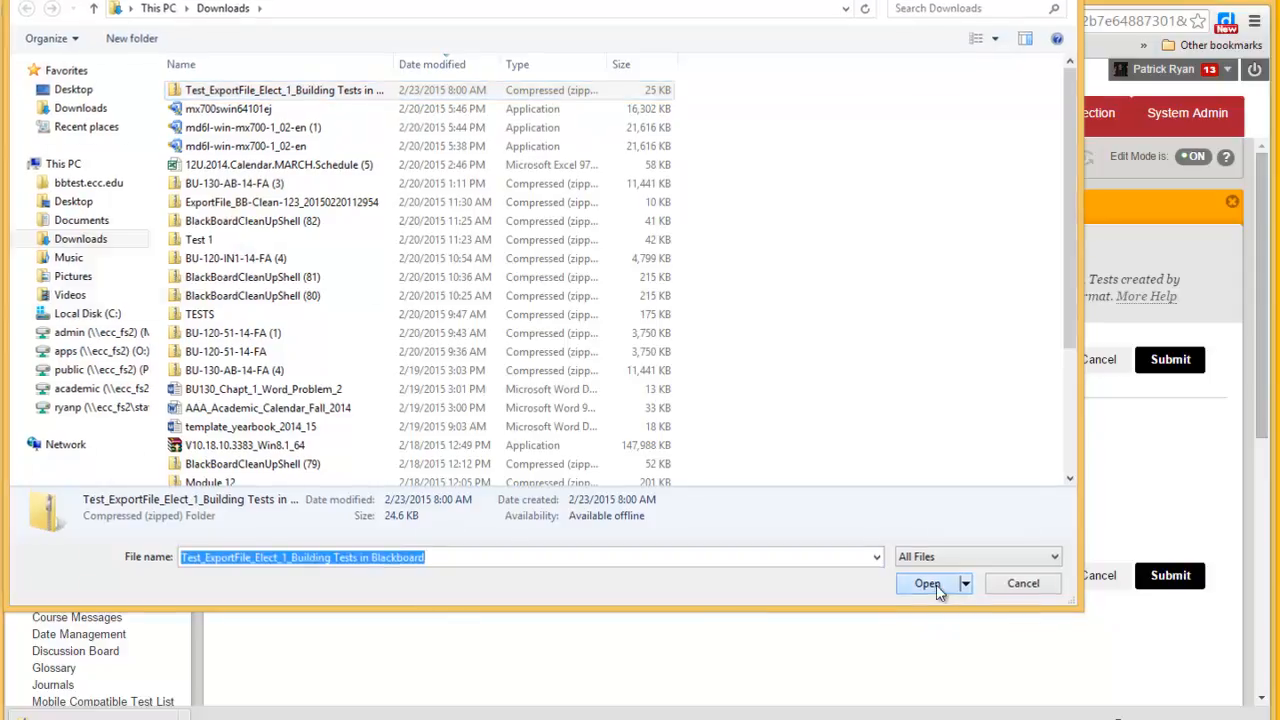
click(928, 584)
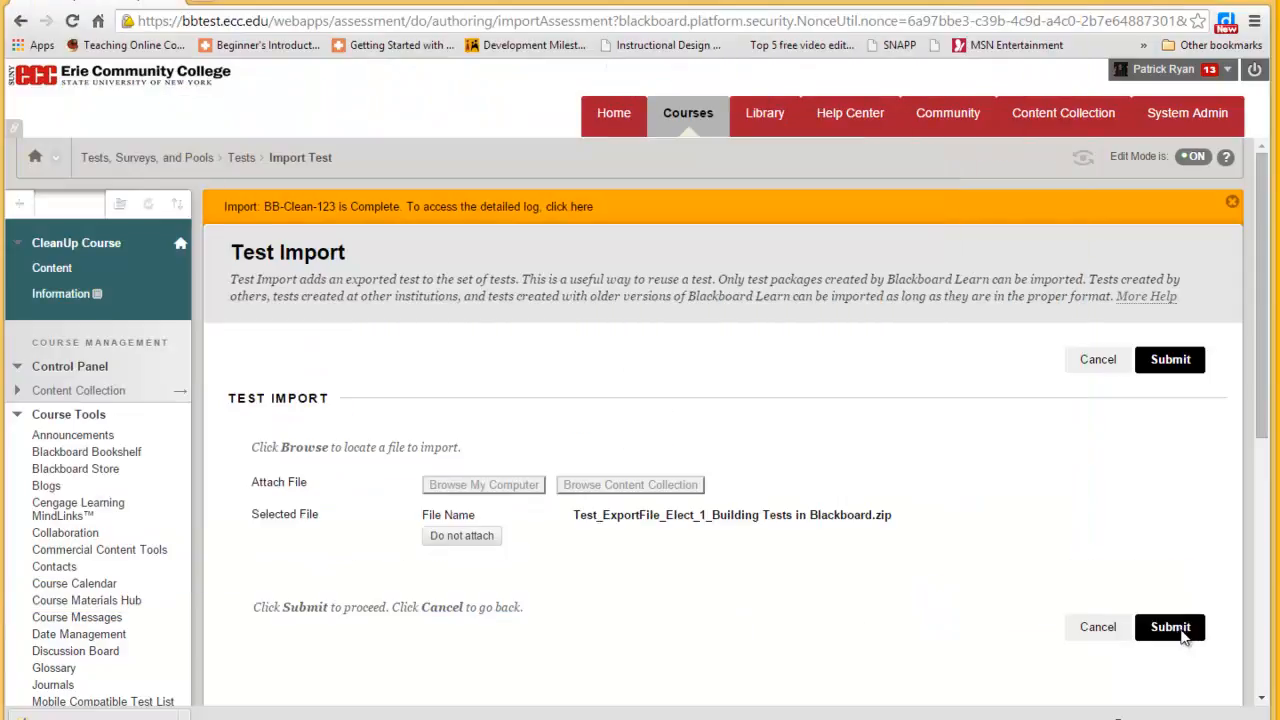
- Submit the import so the test package is added to the CleanUp Course
click(1170, 628)
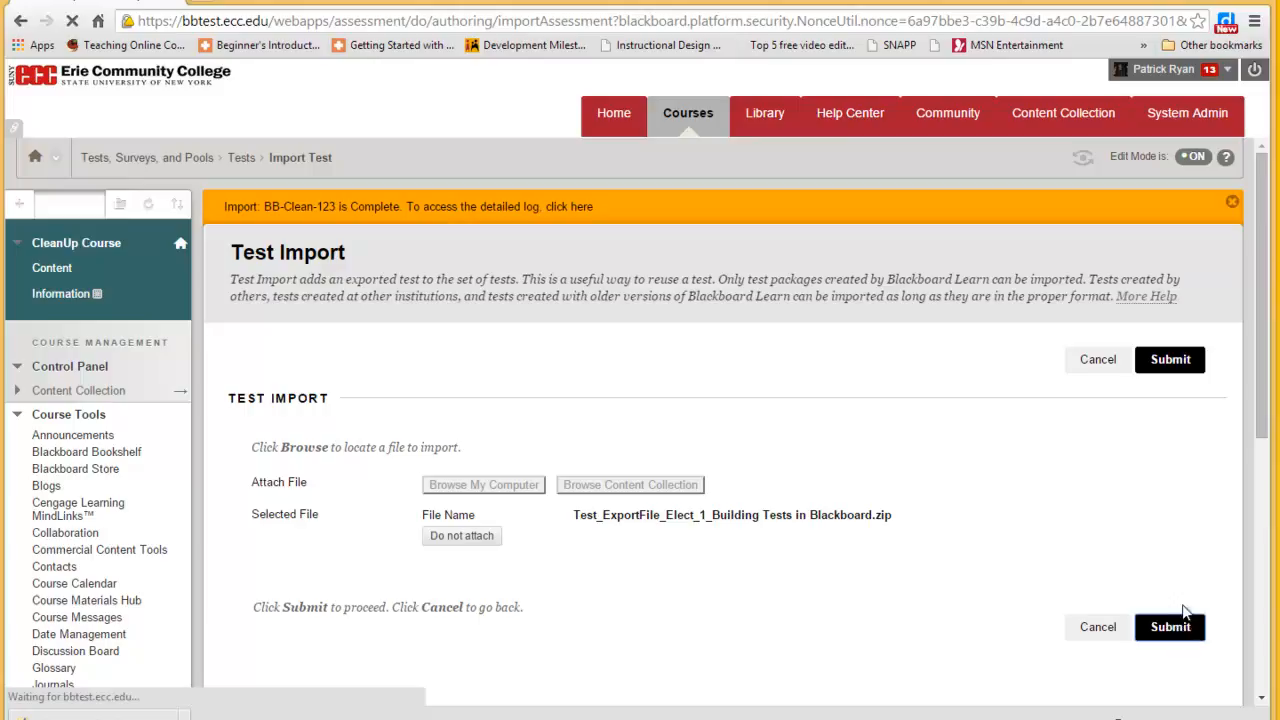
mouse_move(1184, 610)
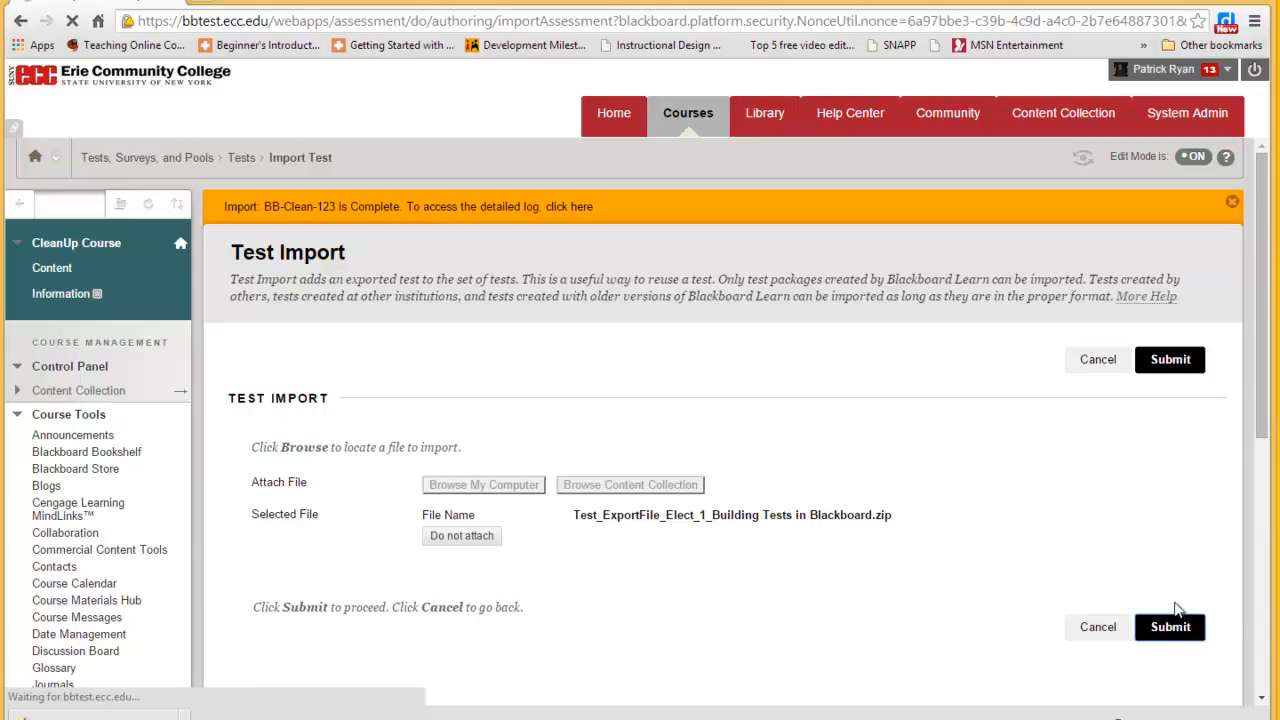
mouse_move(1268, 620)
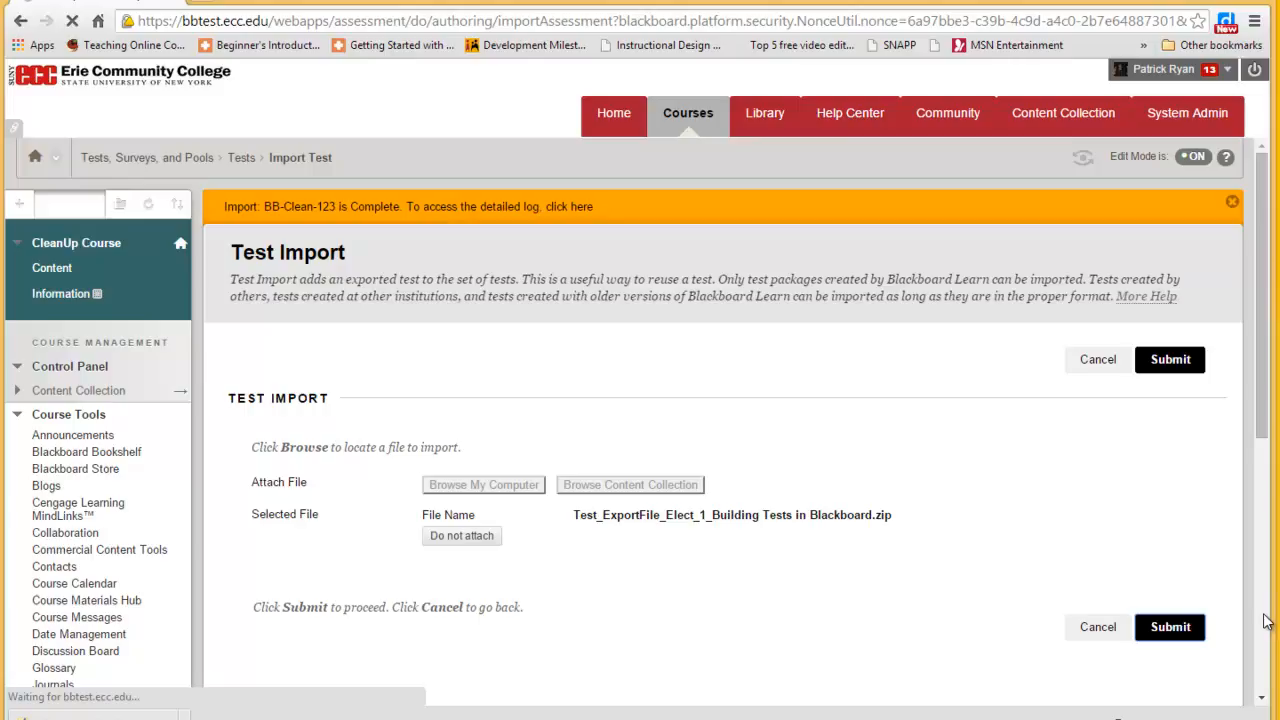
click(1170, 628)
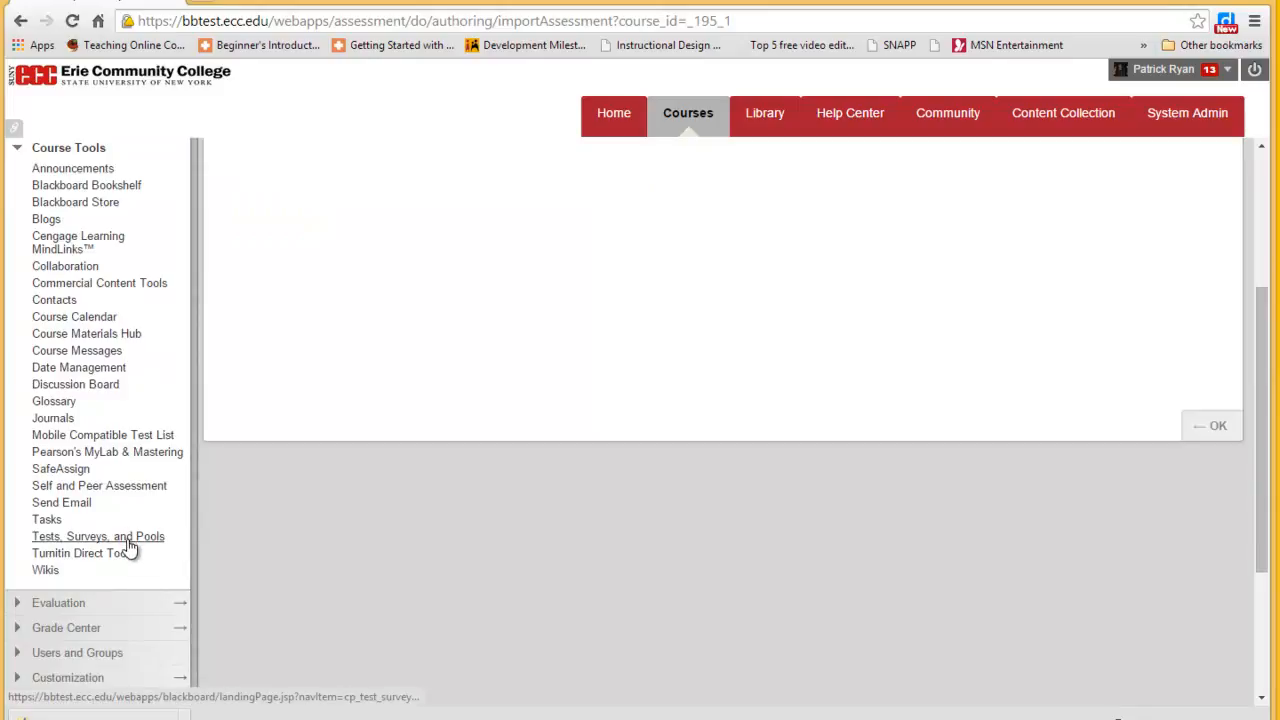
- Pass through Tests, Surveys, and Pools and land on the CleanUp Course's empty Content area
click(98, 536)
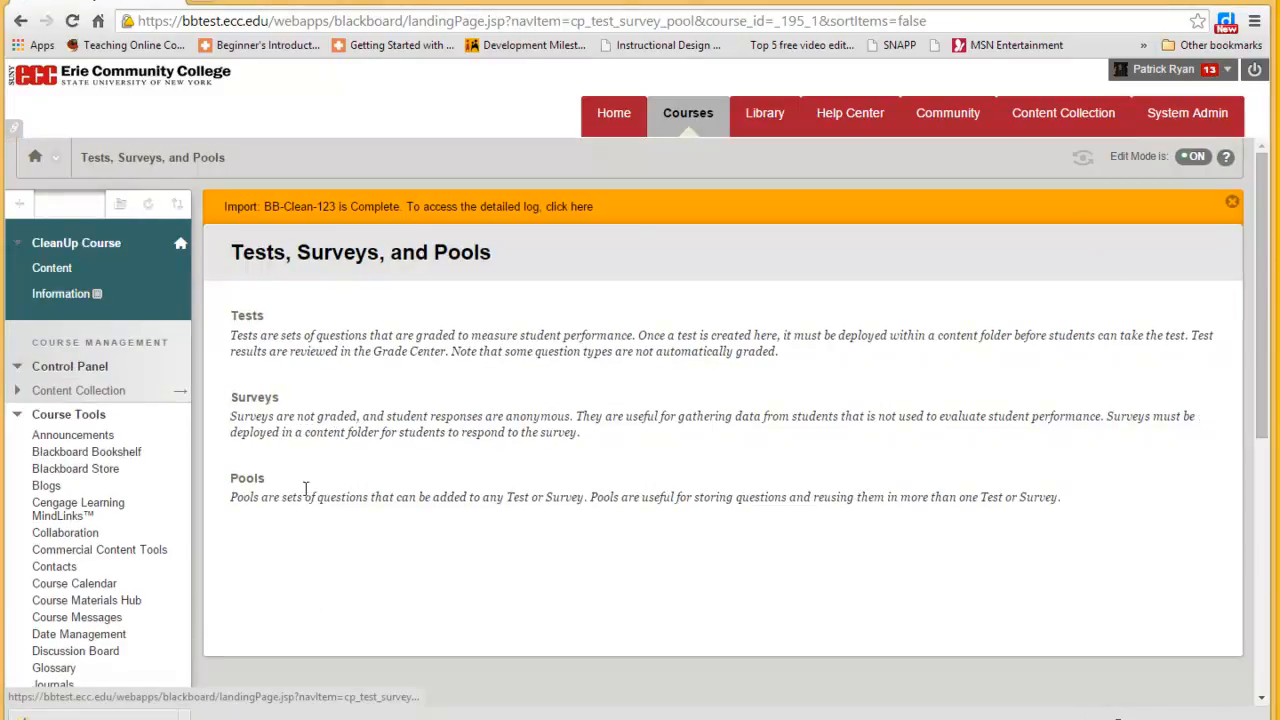
click(248, 316)
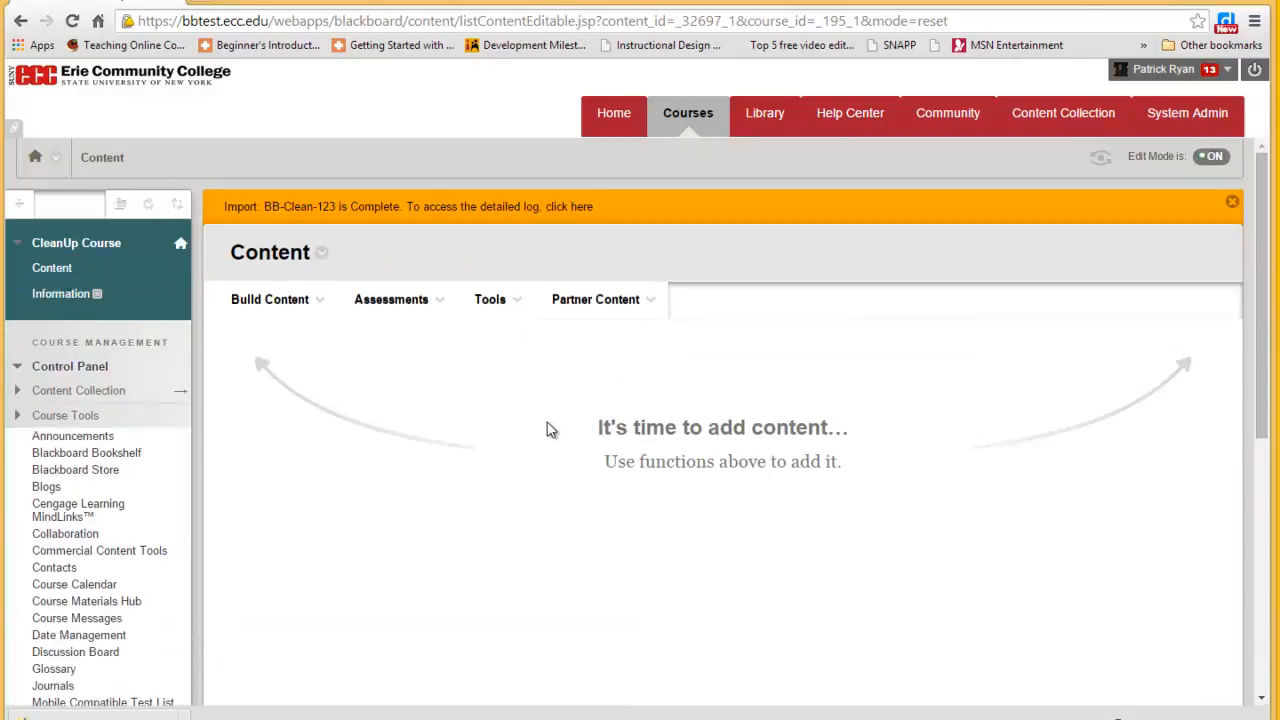
- Add a Test assessment to Content and select Building Tests in Blackboard as the existing test
click(392, 300)
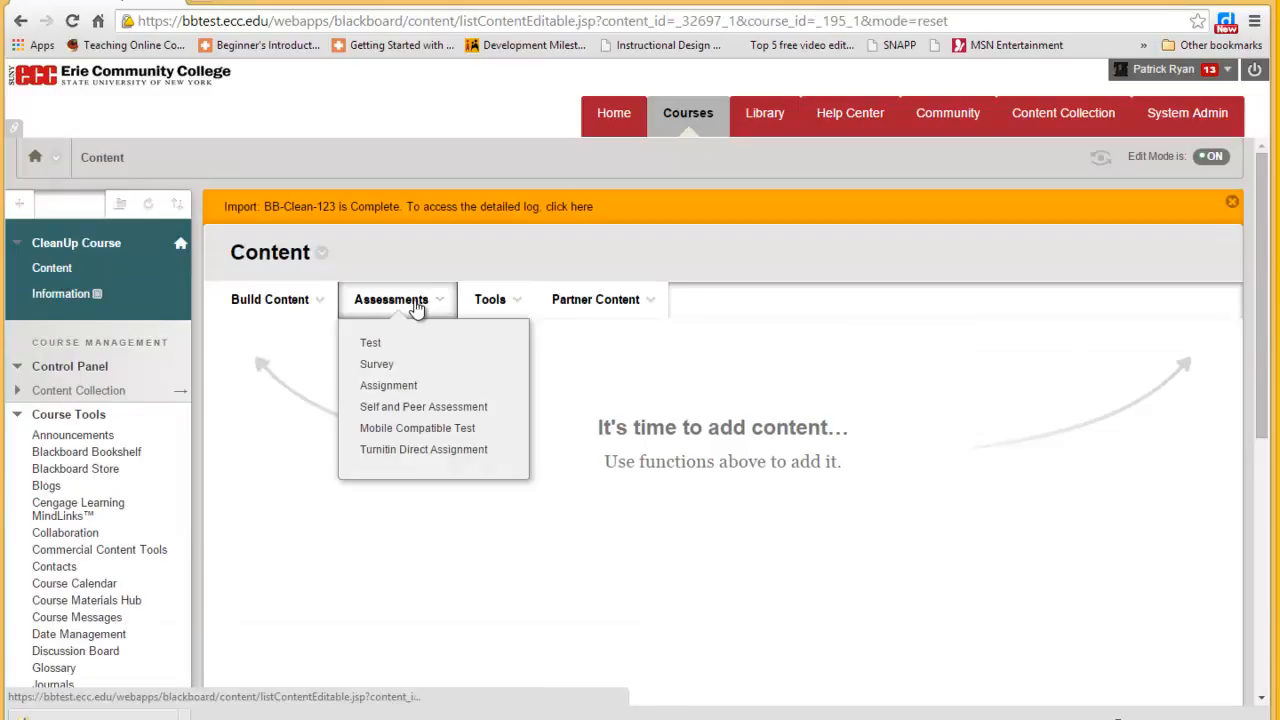
click(370, 342)
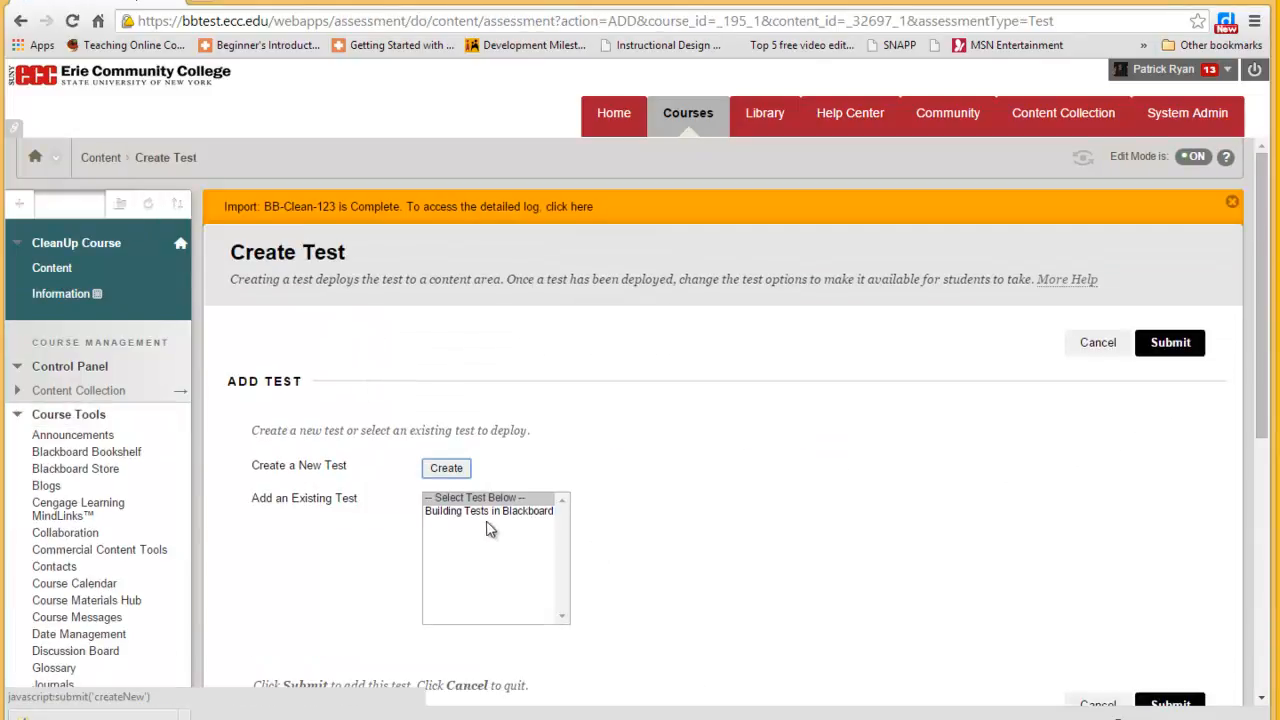
mouse_move(428, 576)
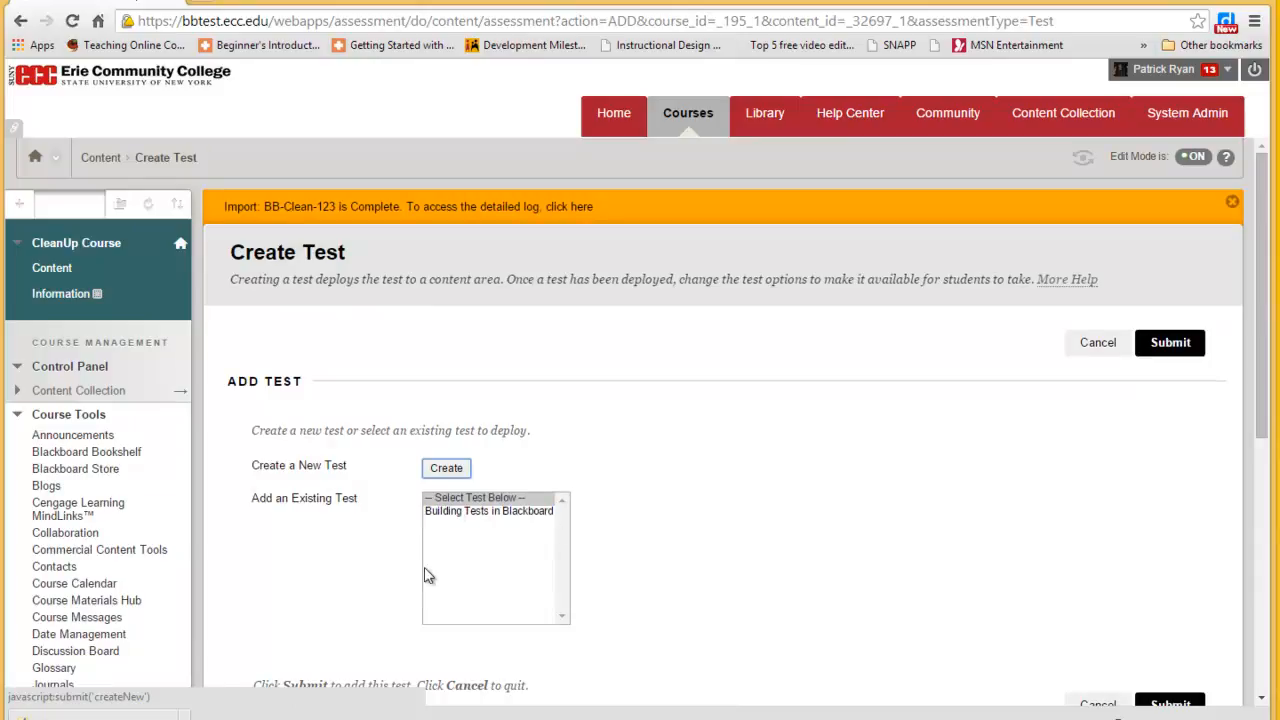
click(488, 512)
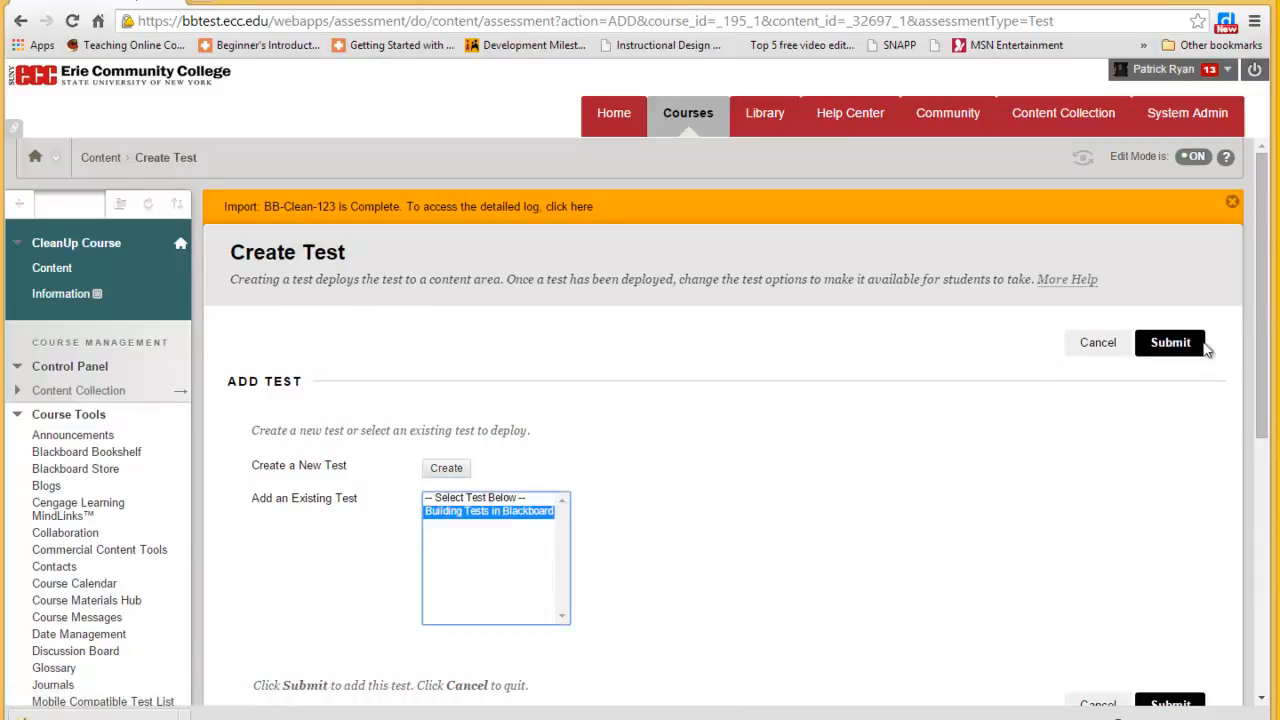
scroll(down, 3)
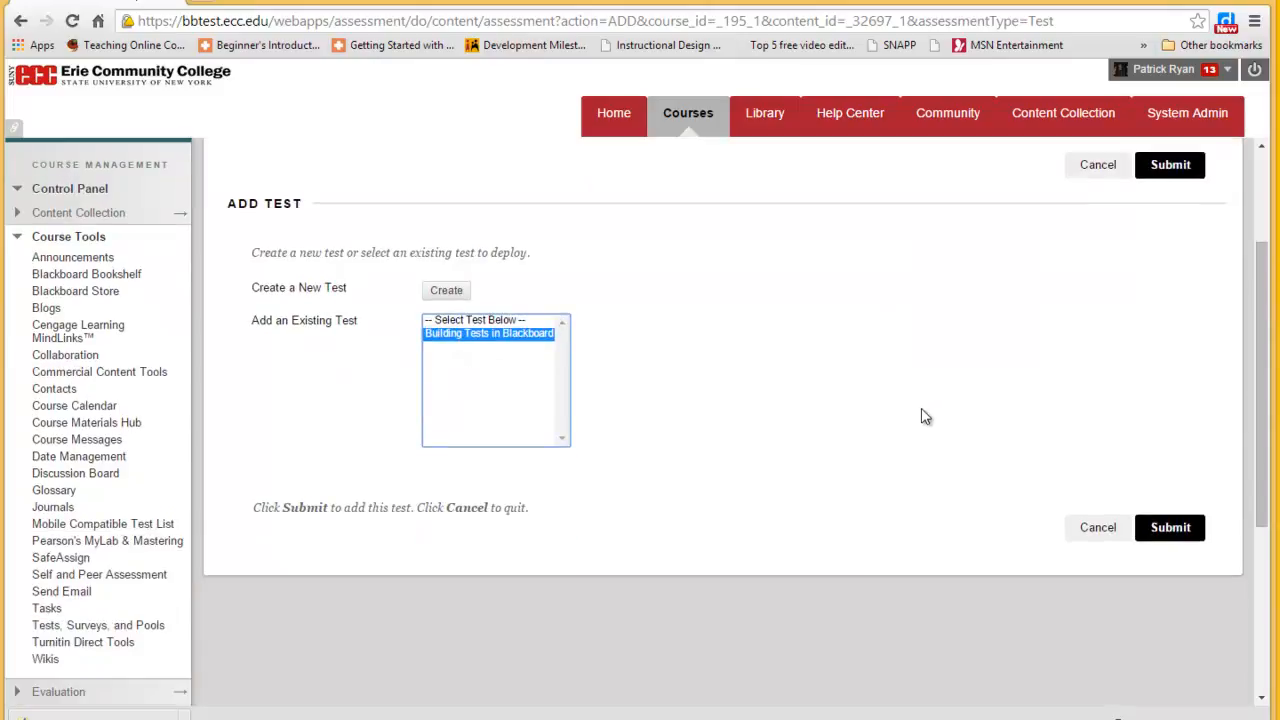